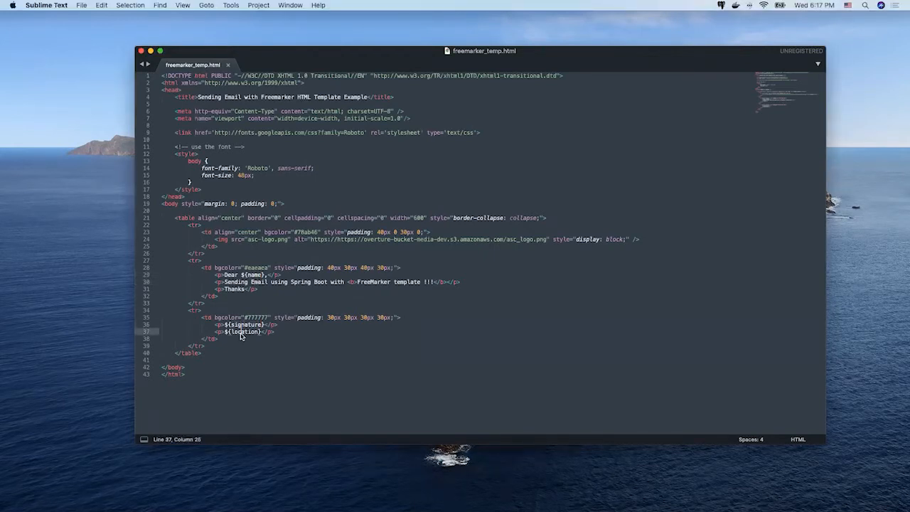
# Step: Create a dynamic template named 'Demo1' and expand its row to see its details
pyautogui.doubleClick(243, 332)
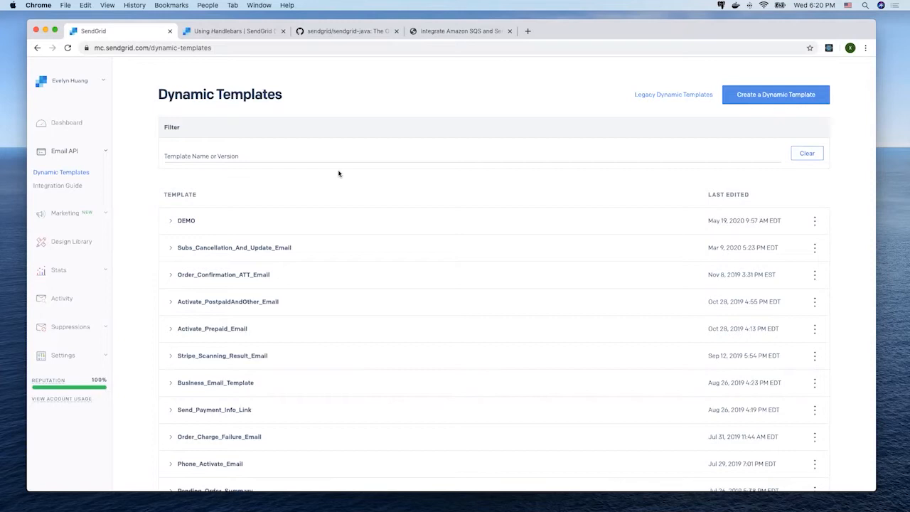
pyautogui.moveTo(416, 158)
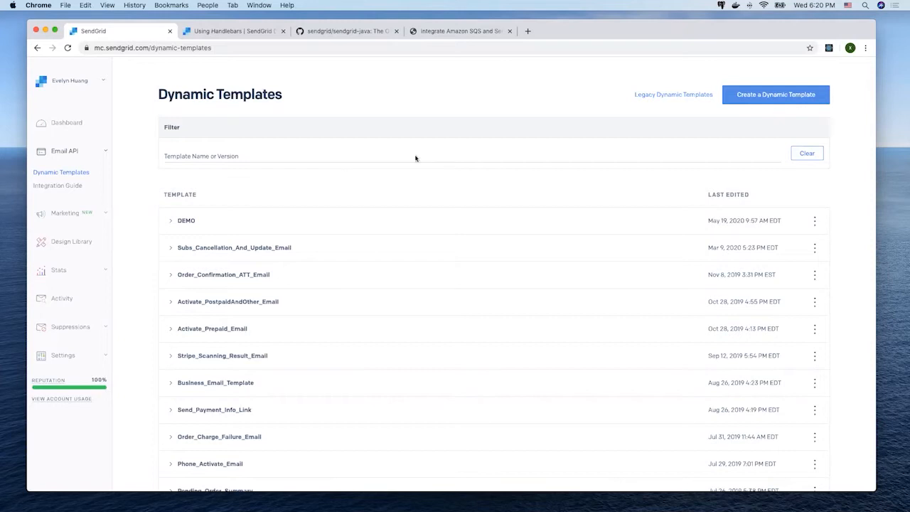
pyautogui.click(775, 94)
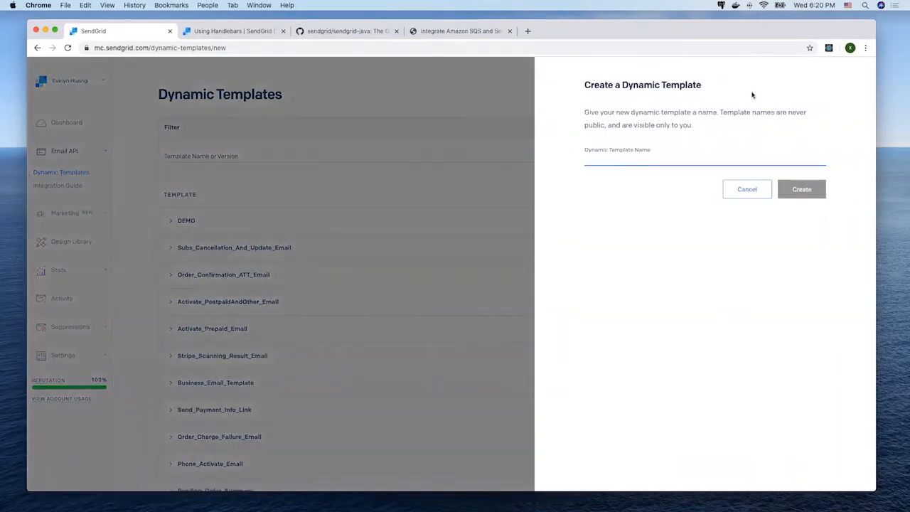
pyautogui.click(703, 155)
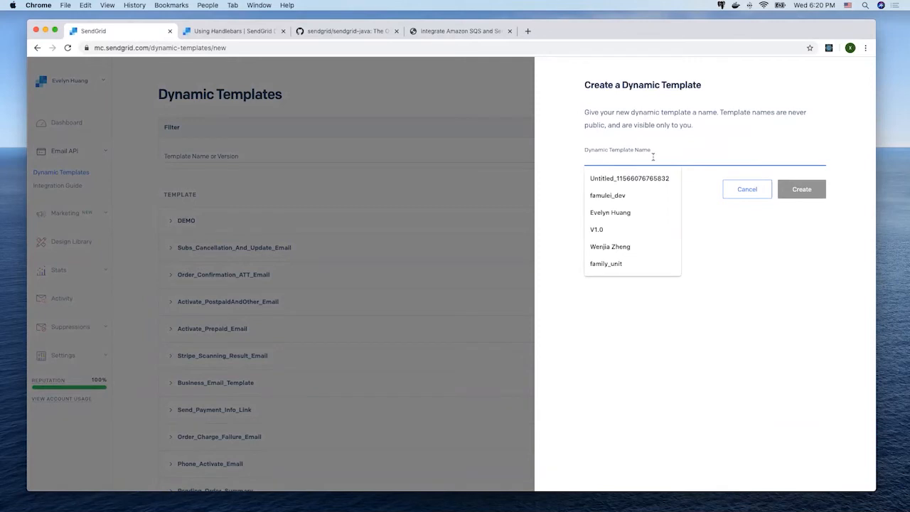
pyautogui.write('Demo')
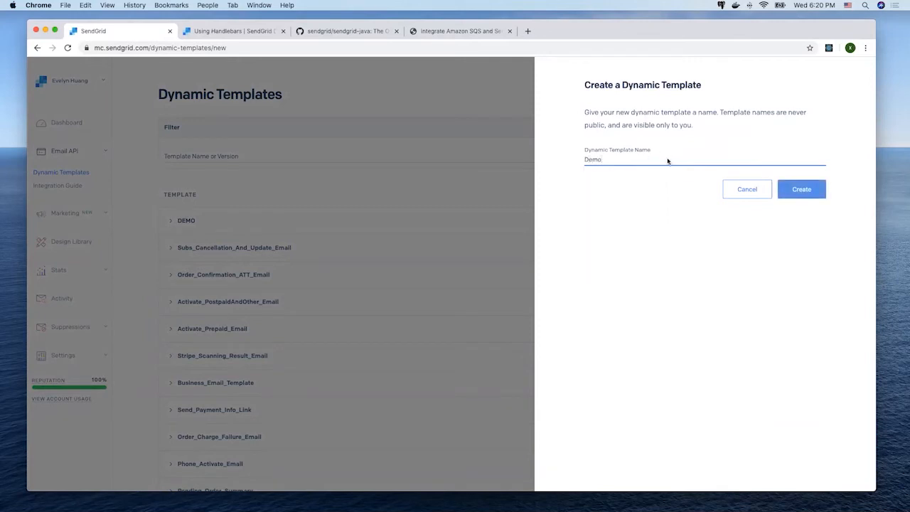
pyautogui.write('1')
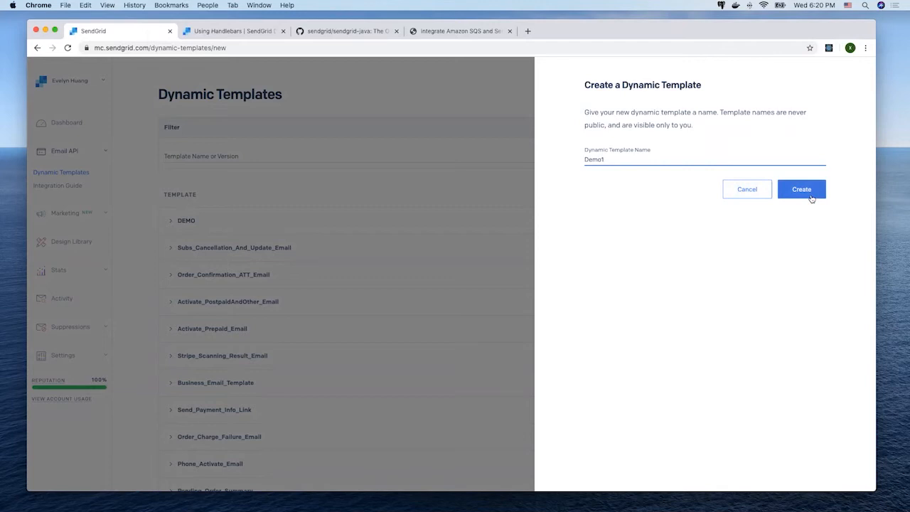
pyautogui.click(801, 189)
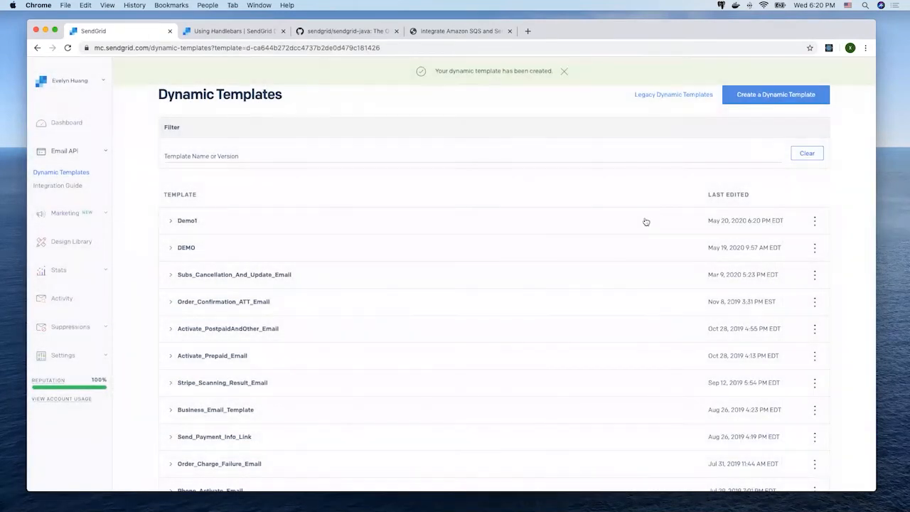
pyautogui.click(170, 220)
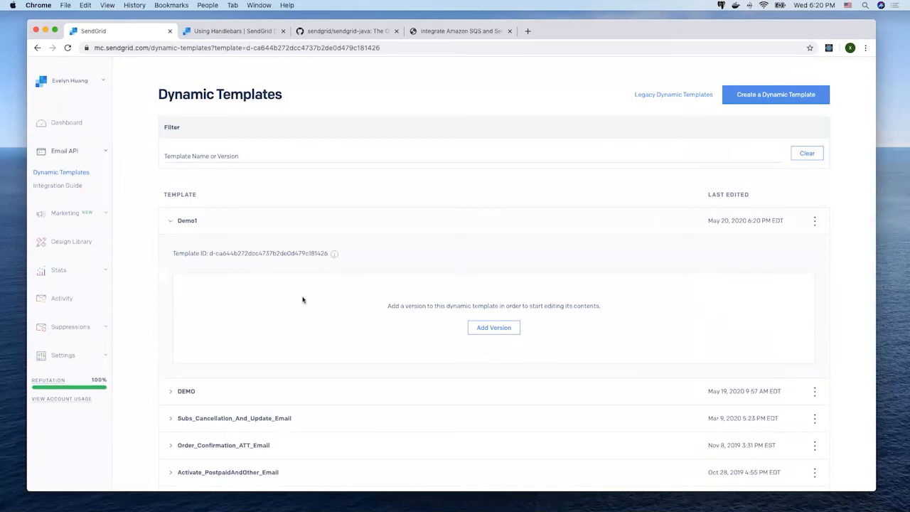
# Step: Add a blank-template version to Demo1 in the Code Editor and dismiss the success notice
pyautogui.click(493, 327)
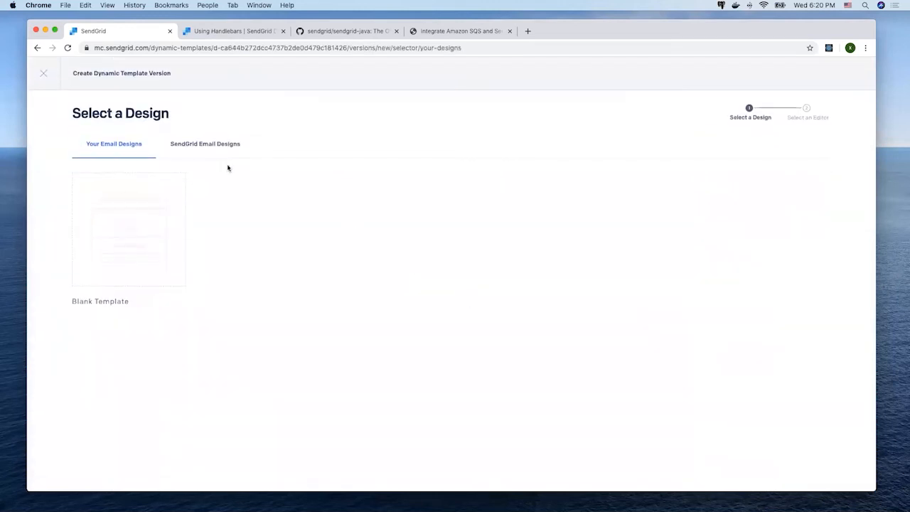
pyautogui.click(127, 229)
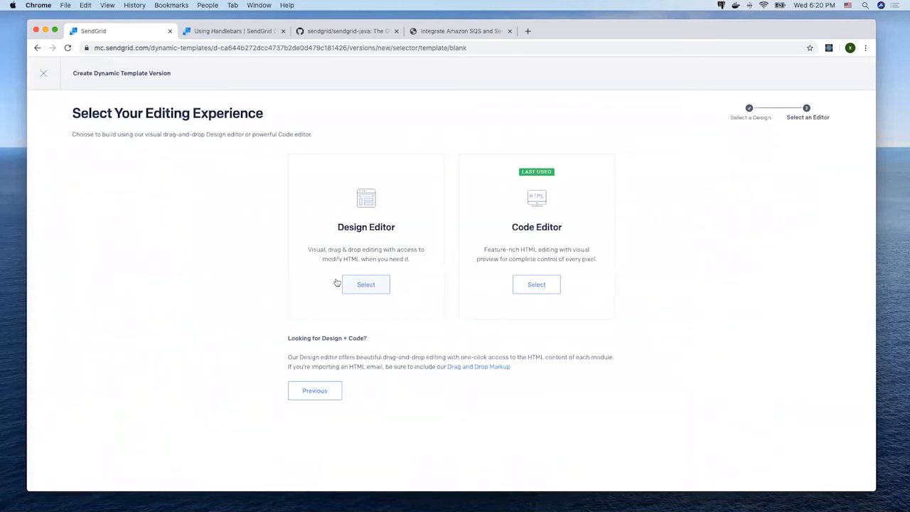
pyautogui.moveTo(526, 312)
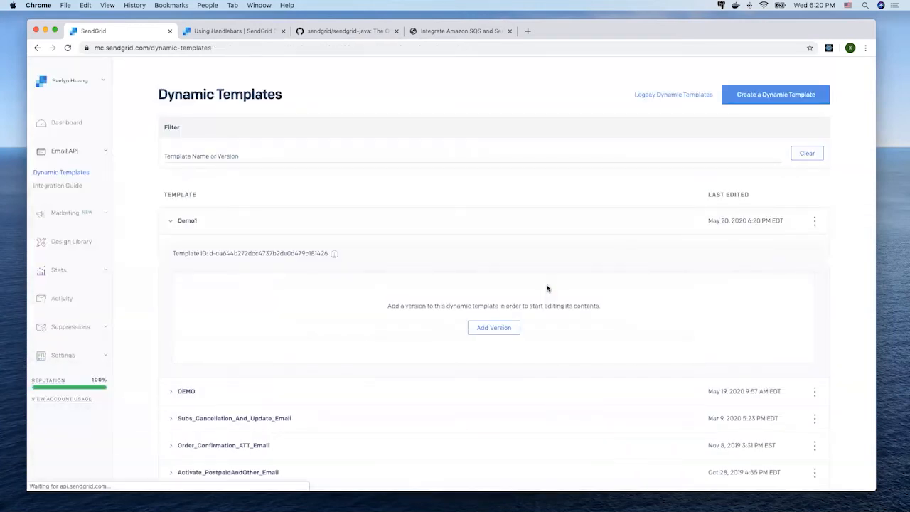
pyautogui.click(494, 327)
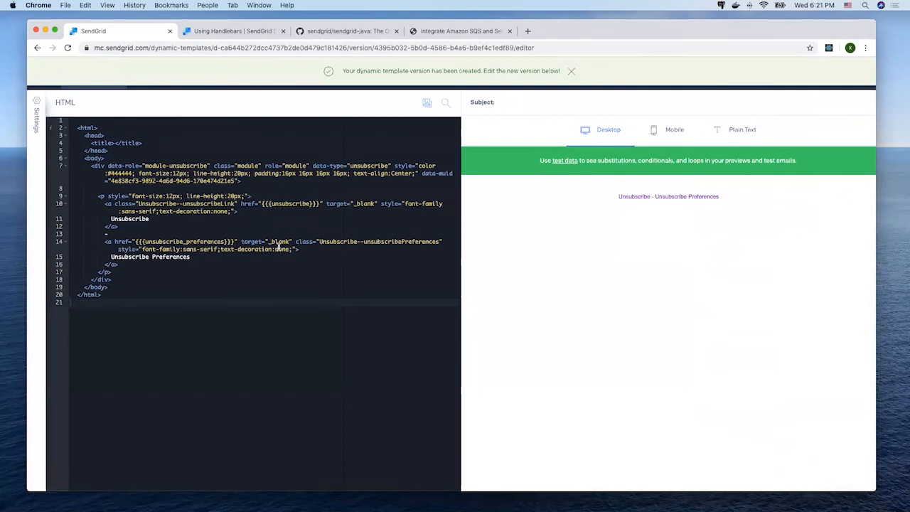
pyautogui.click(571, 71)
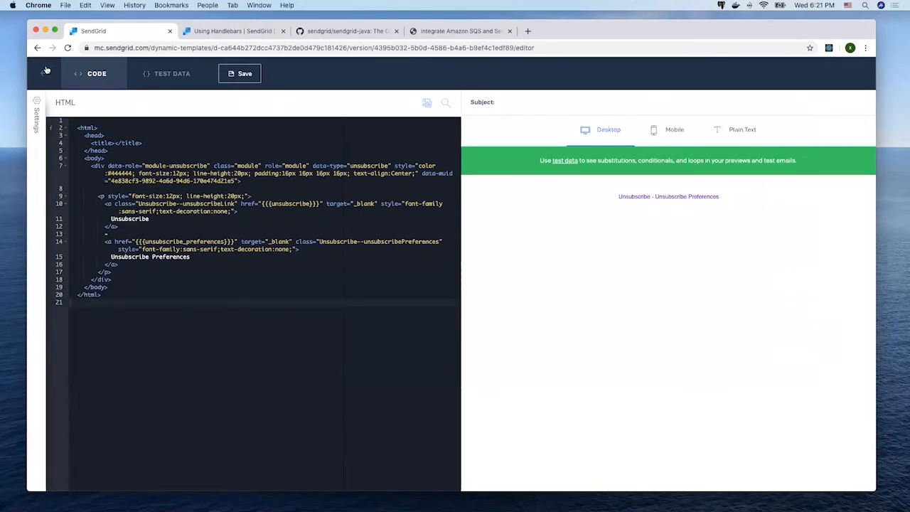
# Step: Leave the Demo1 editor and open the DEMO template's ASCENDING email version
pyautogui.click(37, 47)
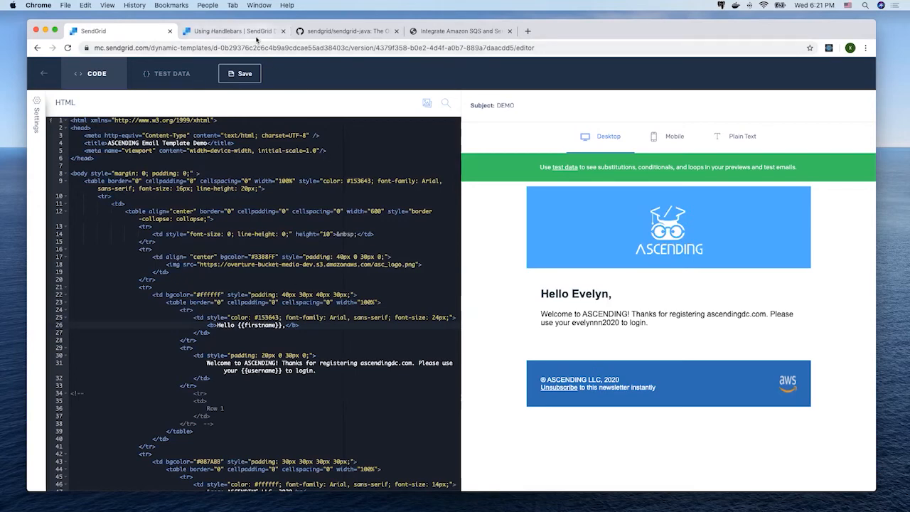
pyautogui.click(231, 31)
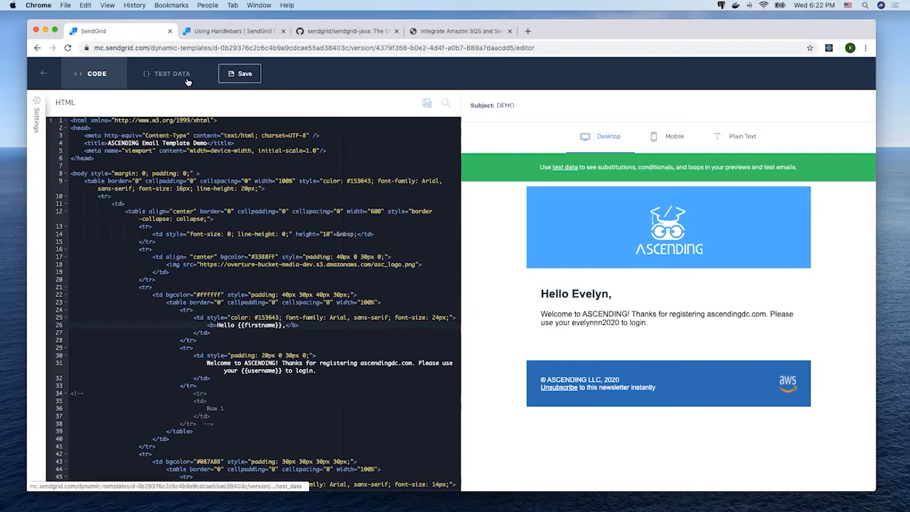
pyautogui.click(171, 73)
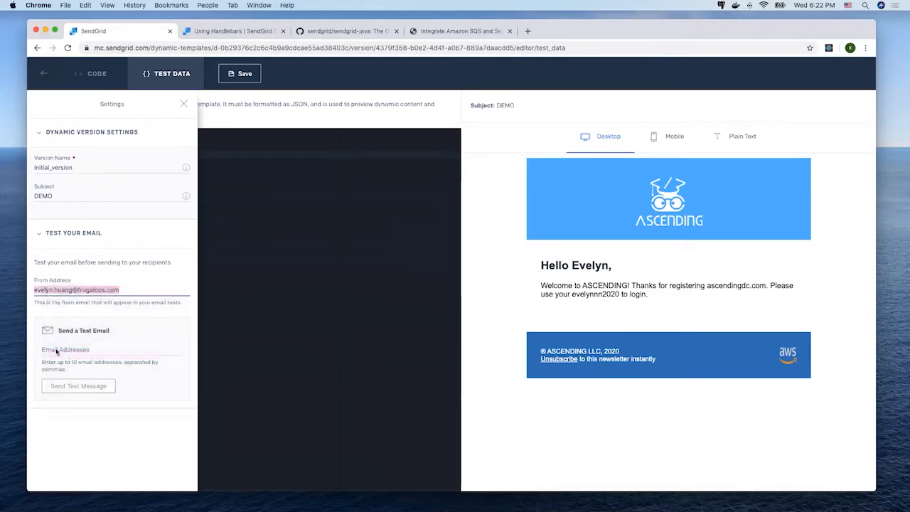
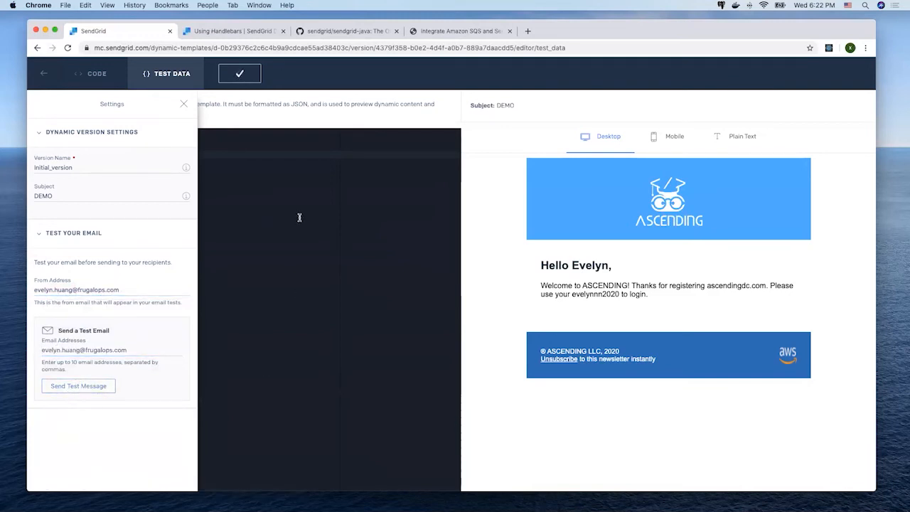
pyautogui.click(78, 386)
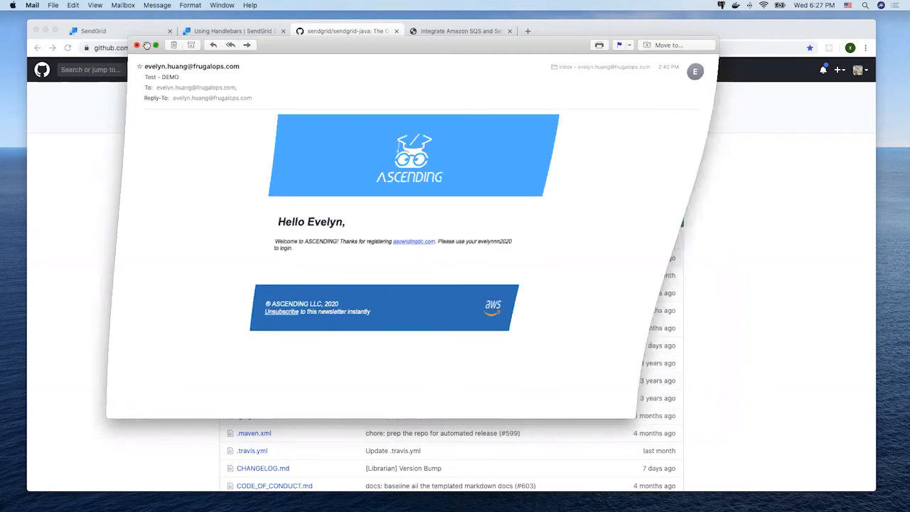
# Step: Close the received ASCENDING test email window in Mail
pyautogui.click(137, 45)
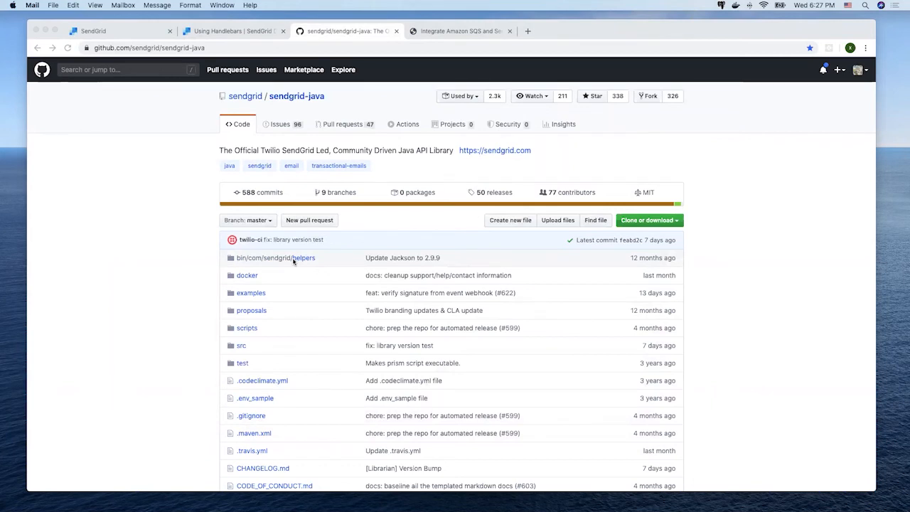
pyautogui.moveTo(141, 295)
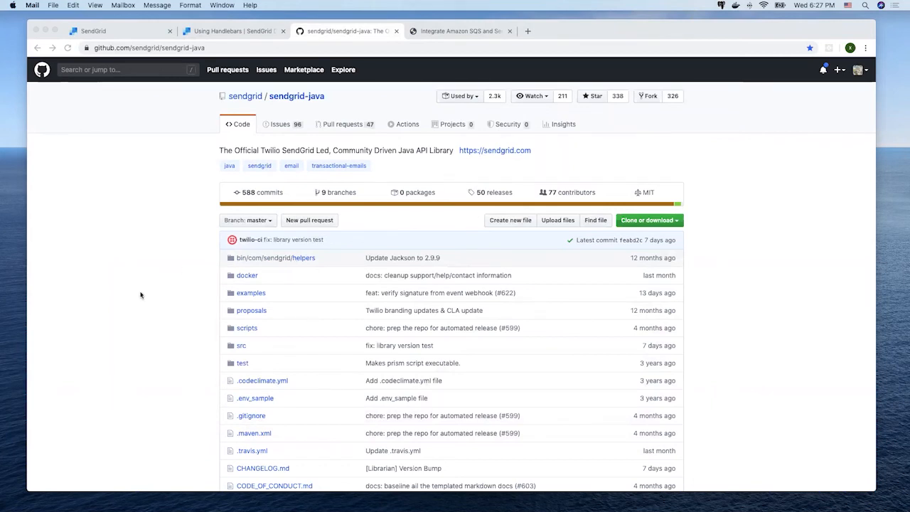